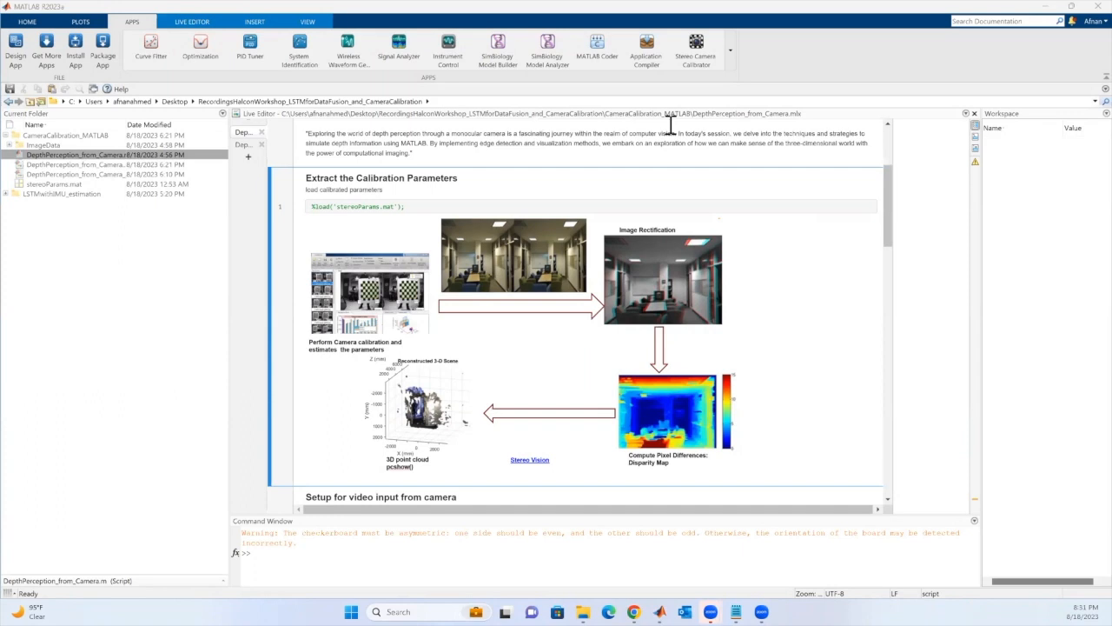
mouse_move(726, 157)
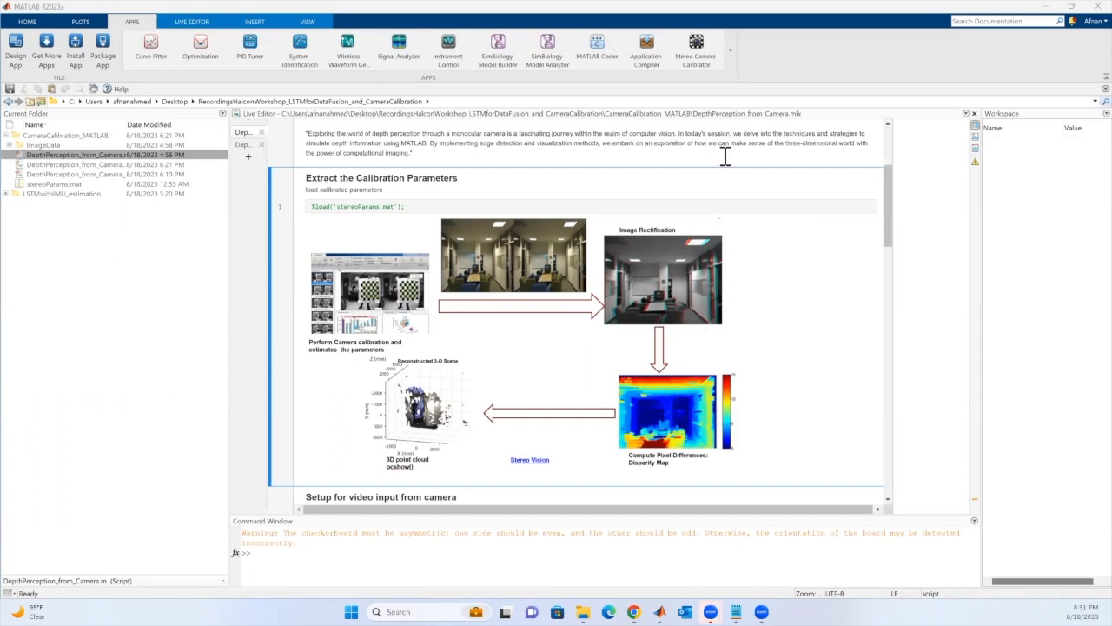
mouse_move(739, 155)
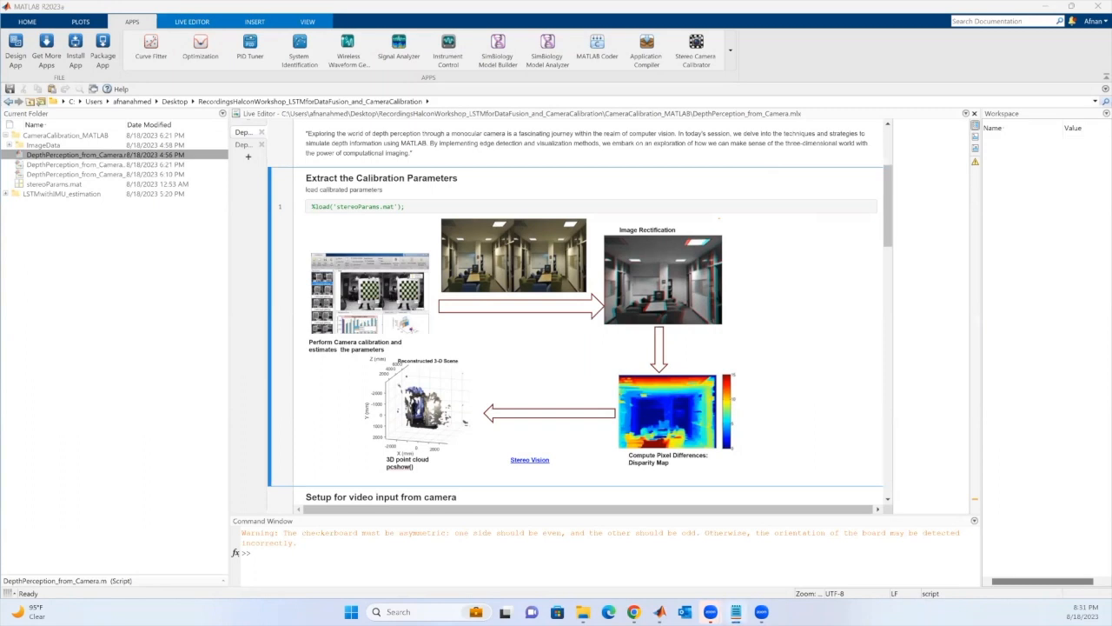
Scroll the live script to the device ID and videoinput setup code
scroll("down", 3)
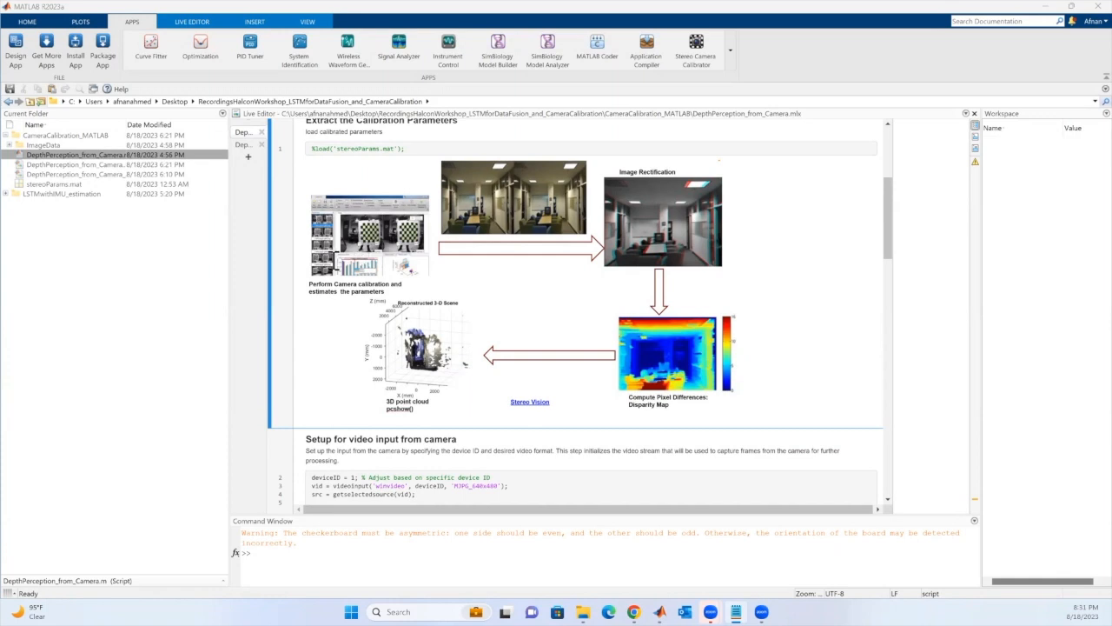
mouse_move(573, 230)
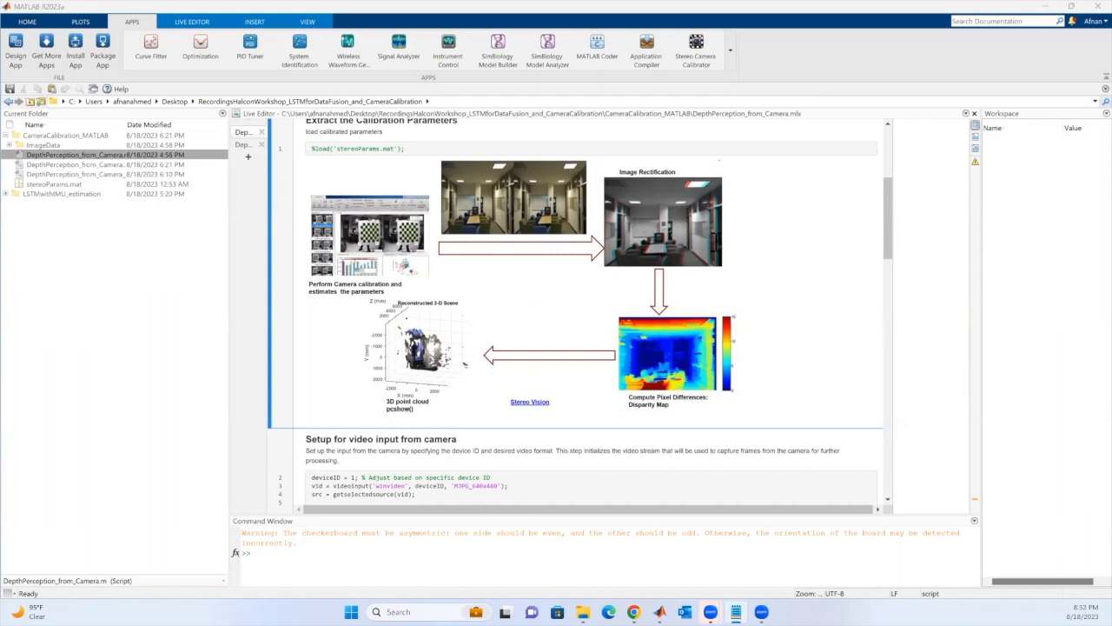
mouse_move(481, 311)
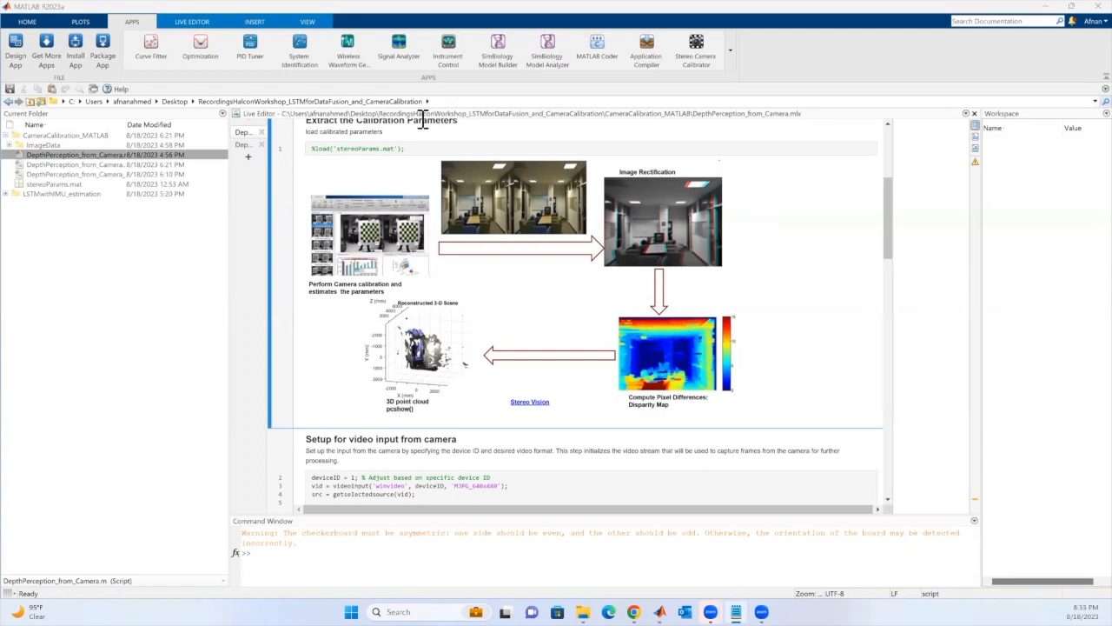
mouse_move(423, 119)
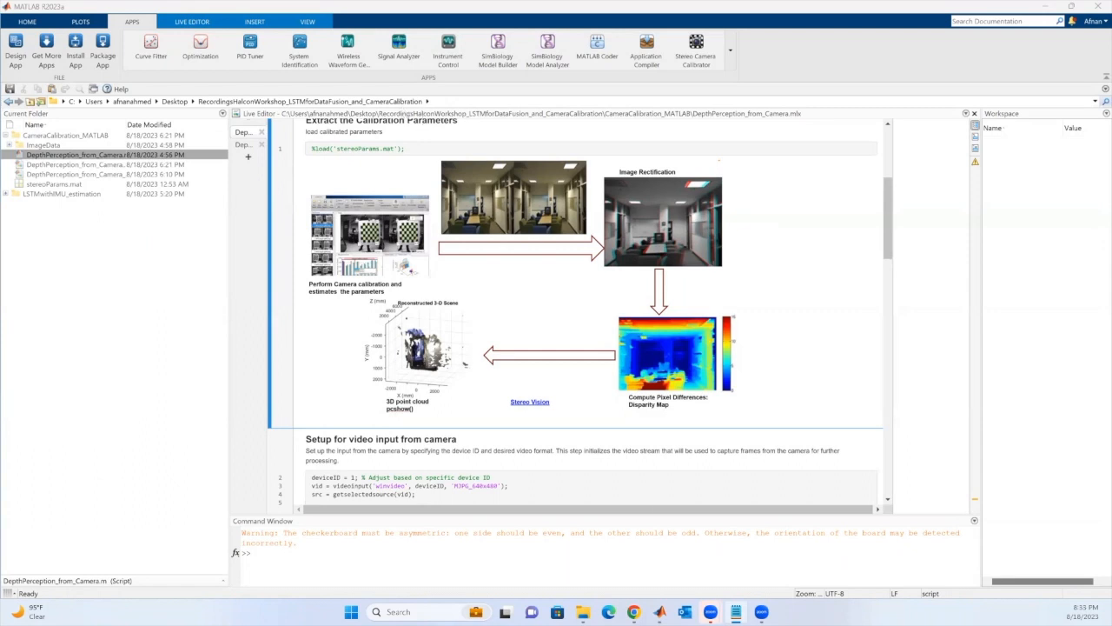
mouse_move(469, 191)
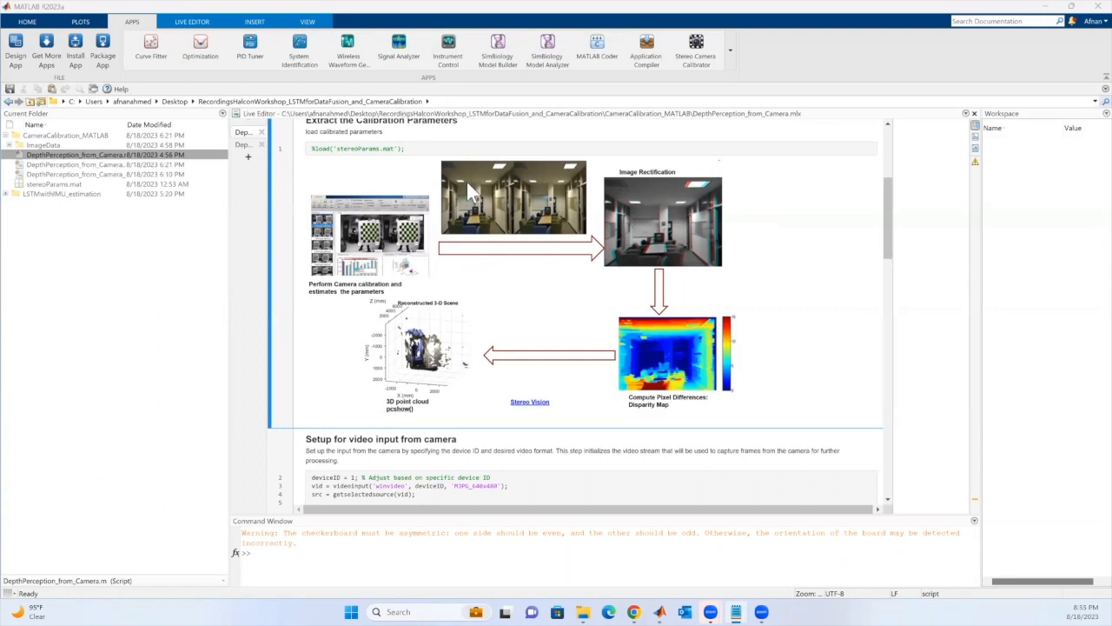
mouse_move(737, 58)
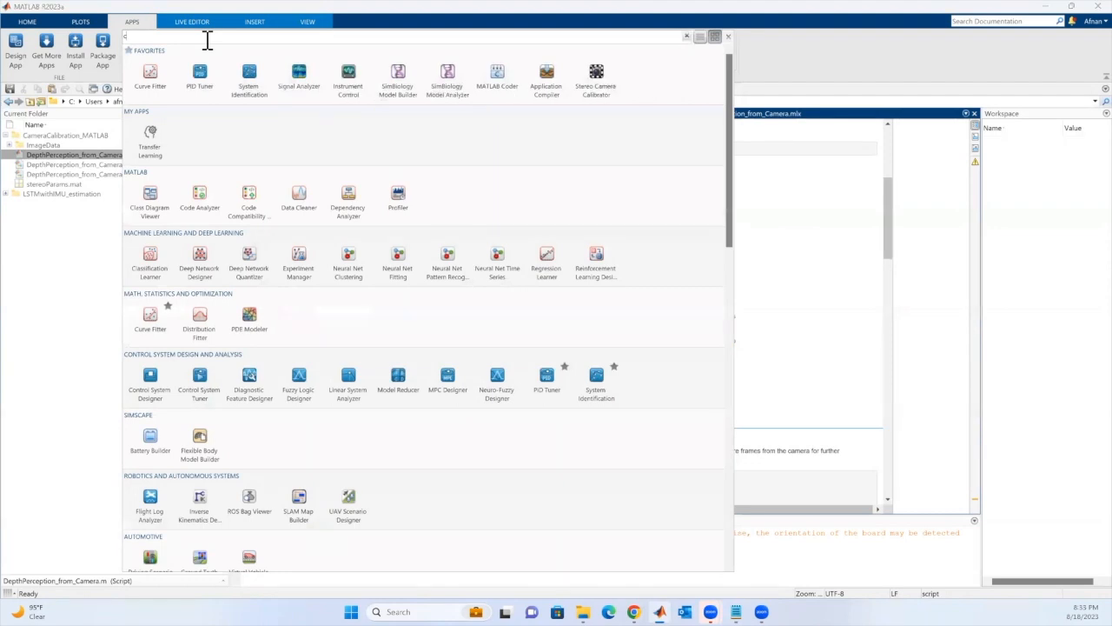
type("cam")
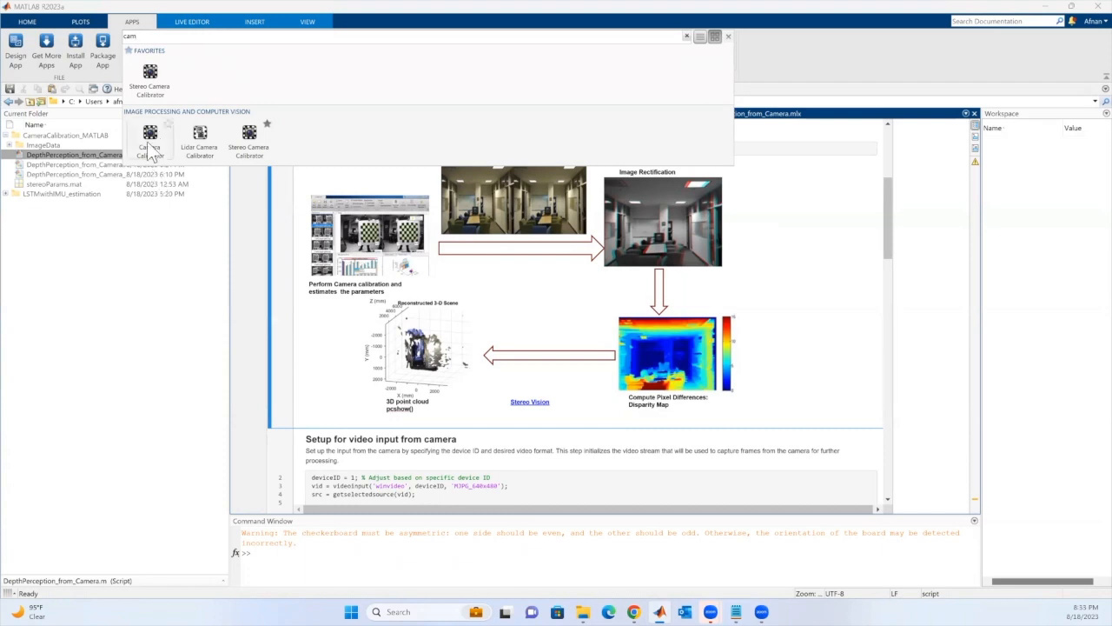
mouse_move(268, 170)
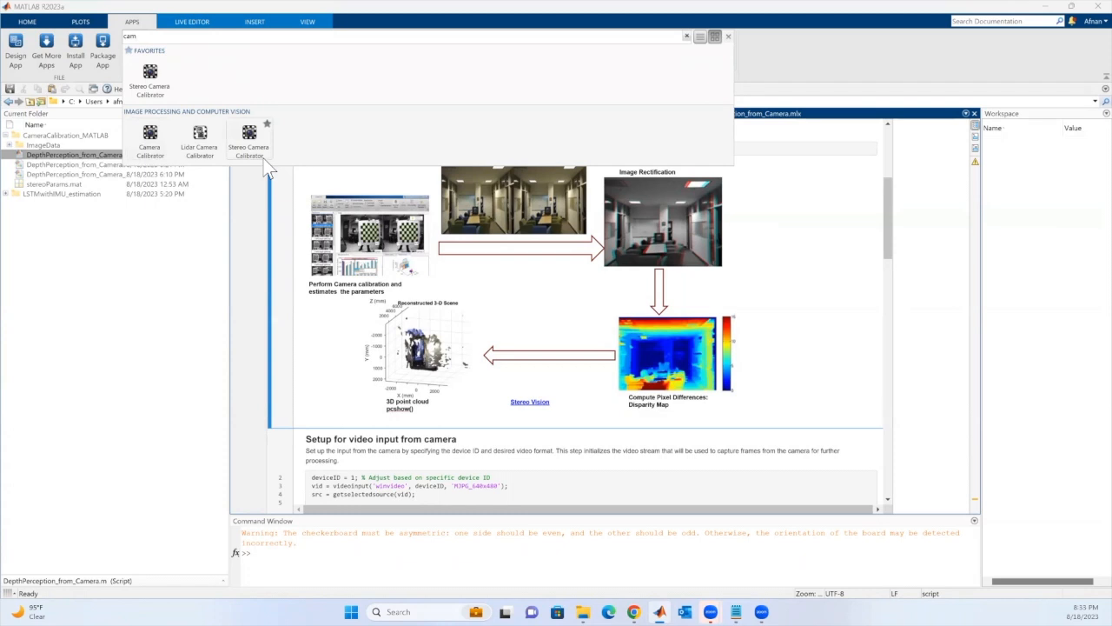
mouse_move(150, 139)
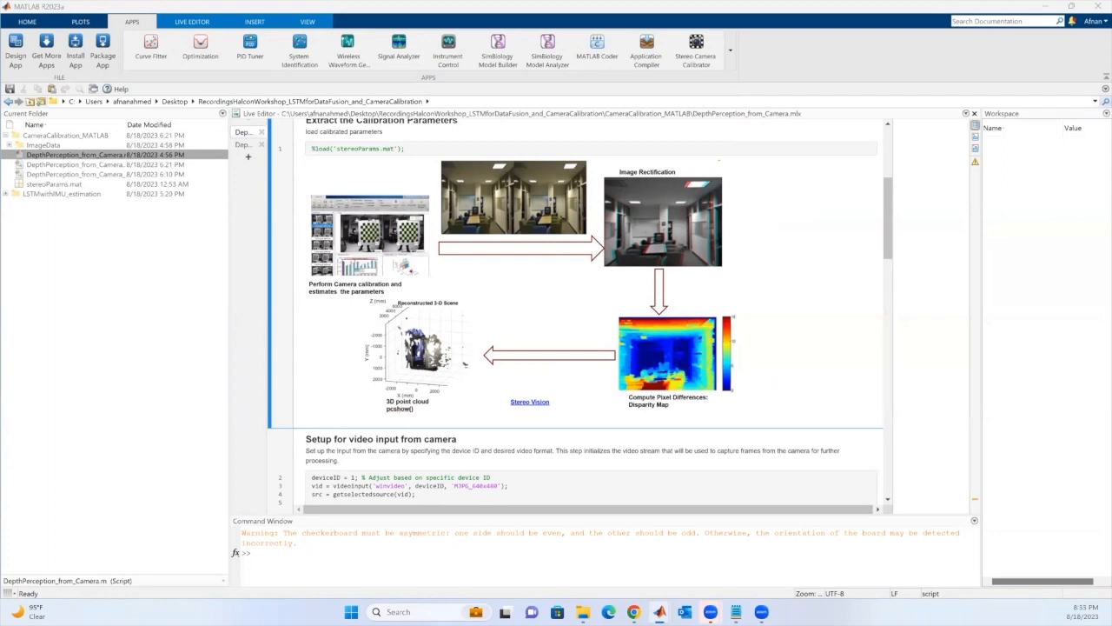
Launch Camera Calibrator from the Apps tab for an empty calibration session
left_click(696, 47)
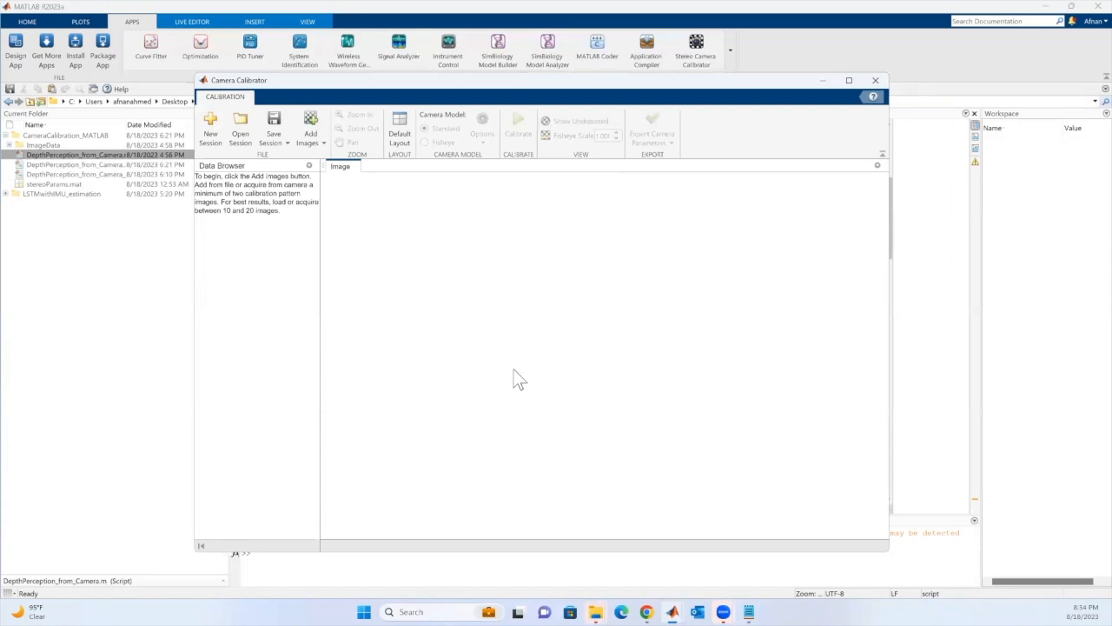
mouse_move(467, 369)
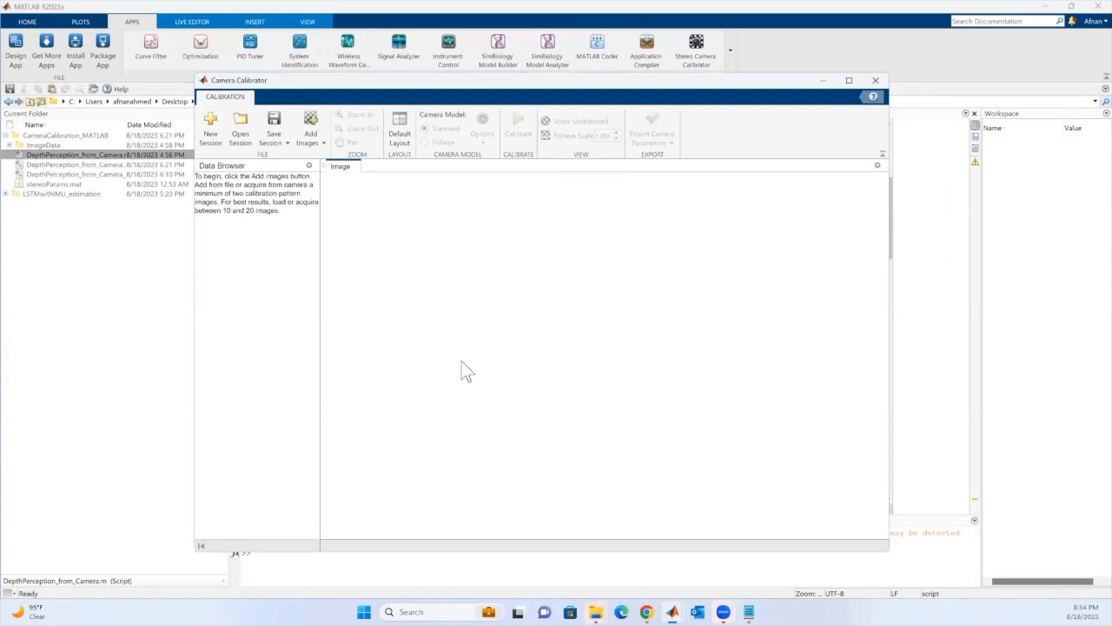
mouse_move(426, 332)
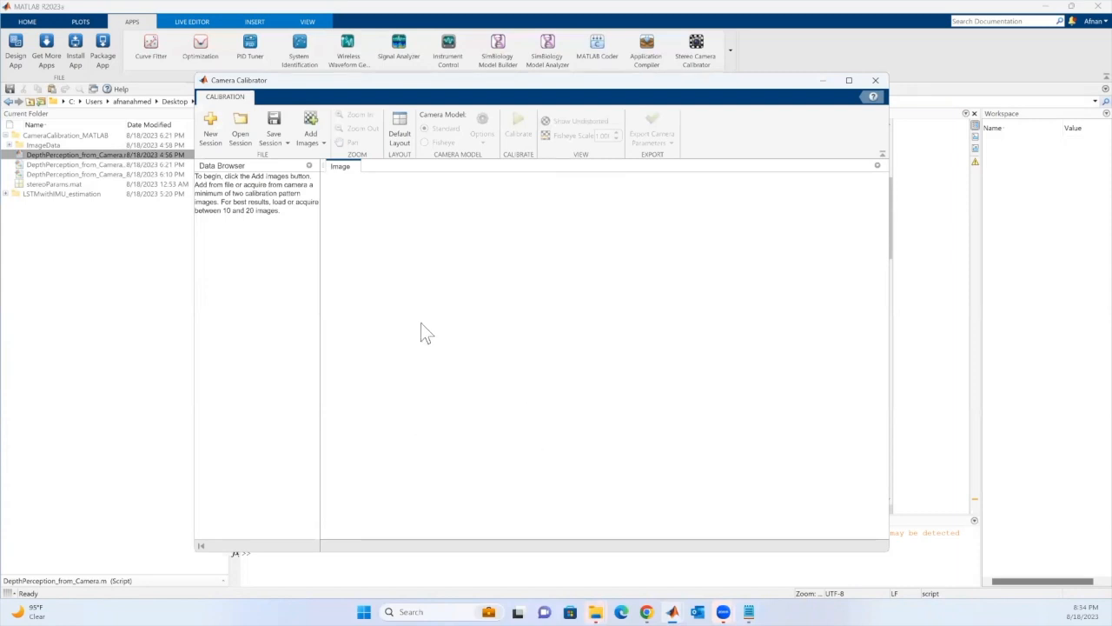
mouse_move(239, 239)
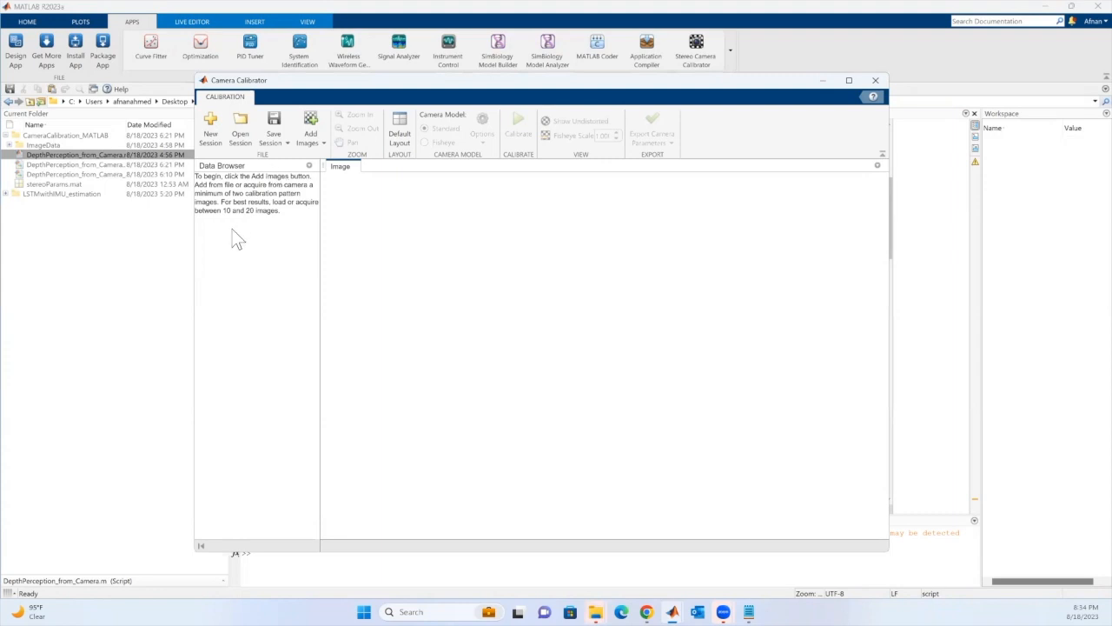
mouse_move(274, 241)
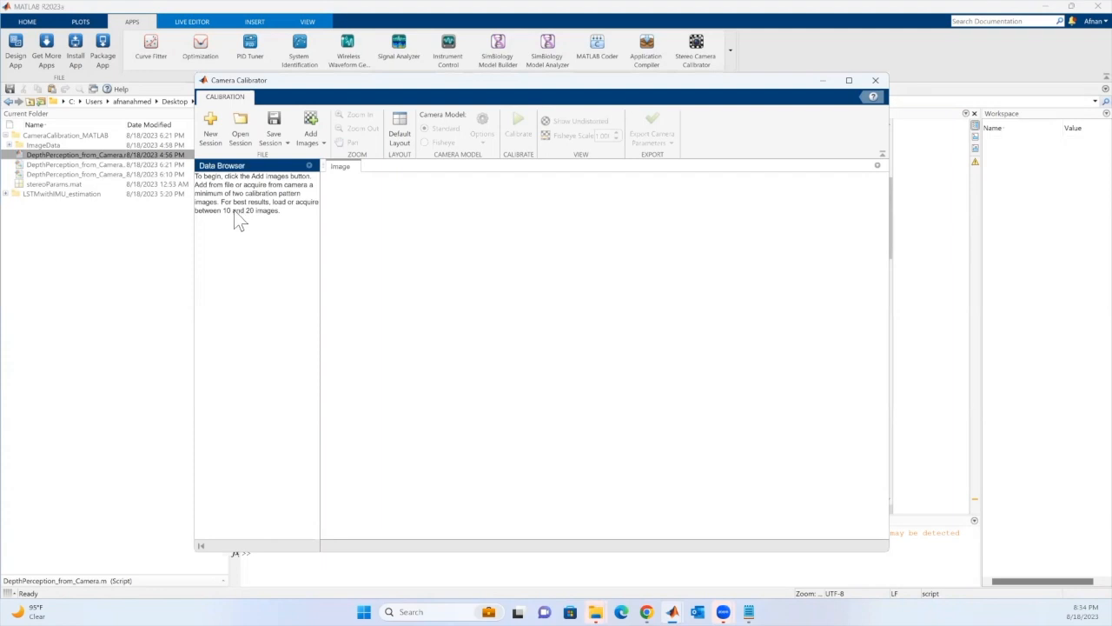
mouse_move(360, 228)
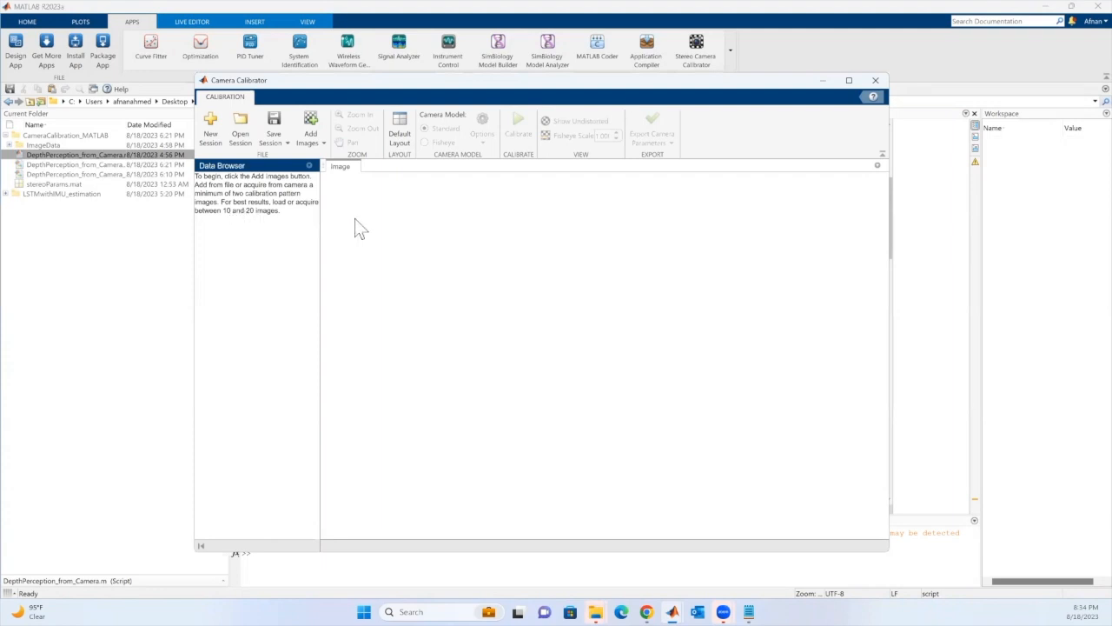
mouse_move(352, 222)
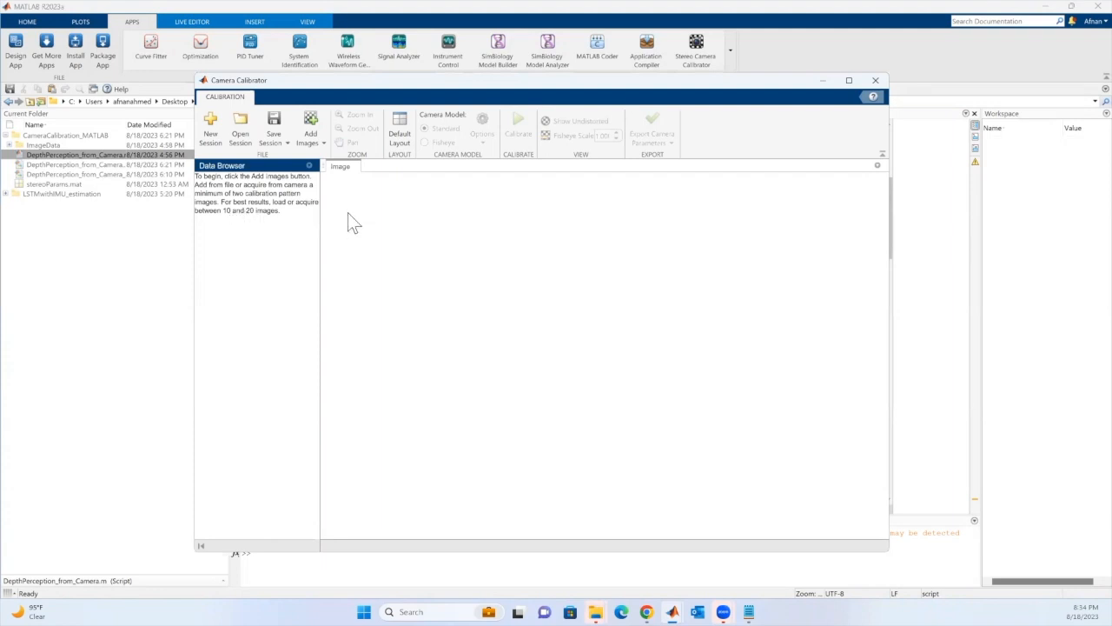
mouse_move(355, 242)
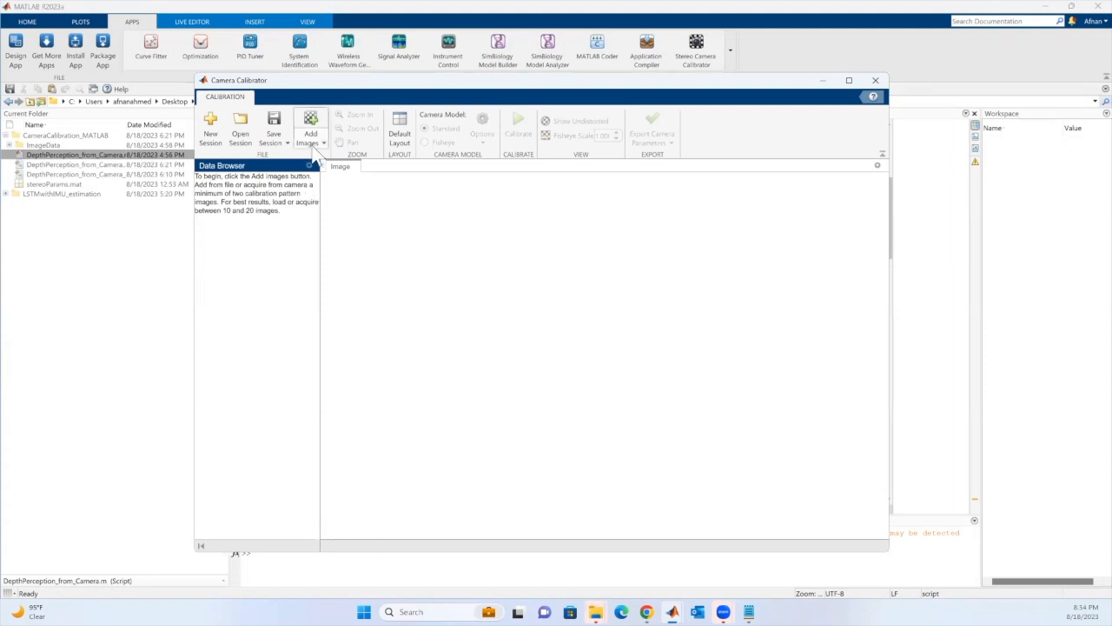
Show the Add Images options: From file and From camera
left_click(310, 130)
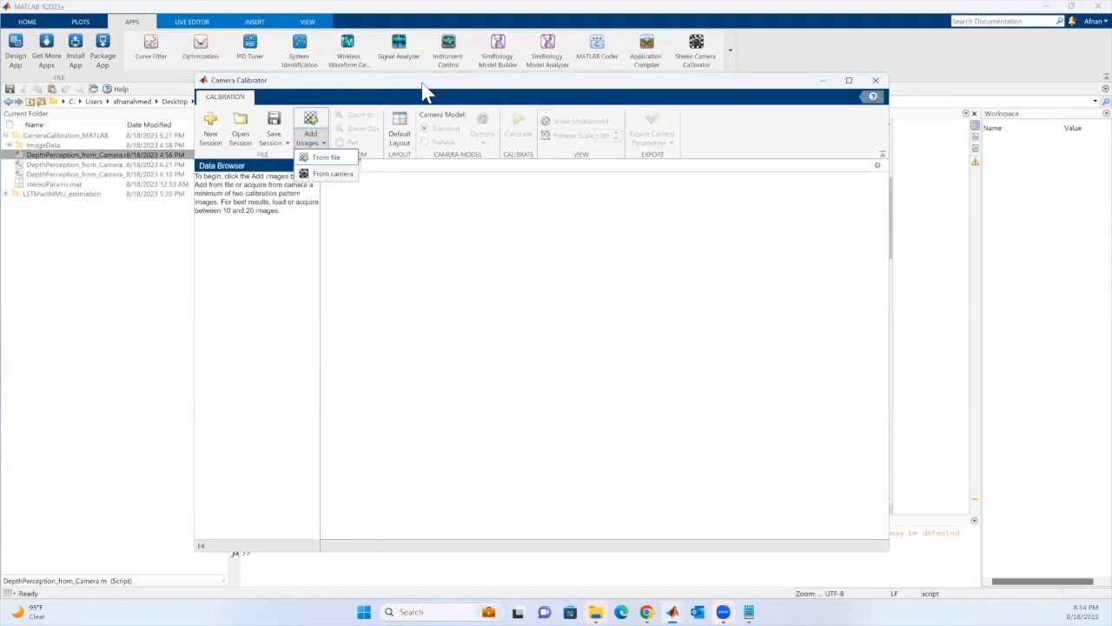
mouse_move(355, 211)
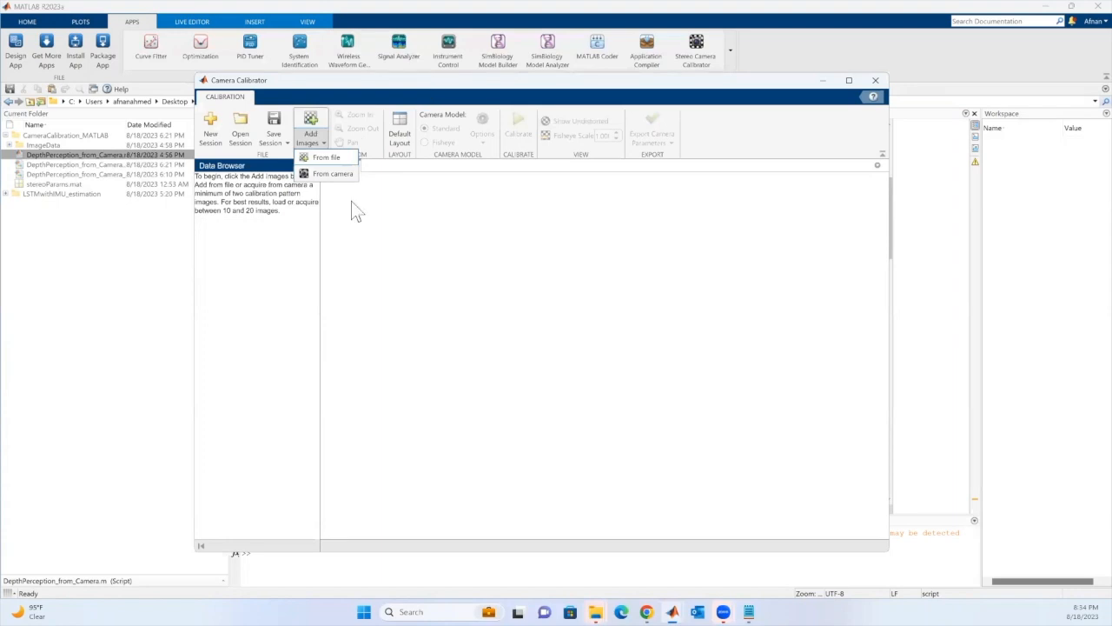
mouse_move(332, 161)
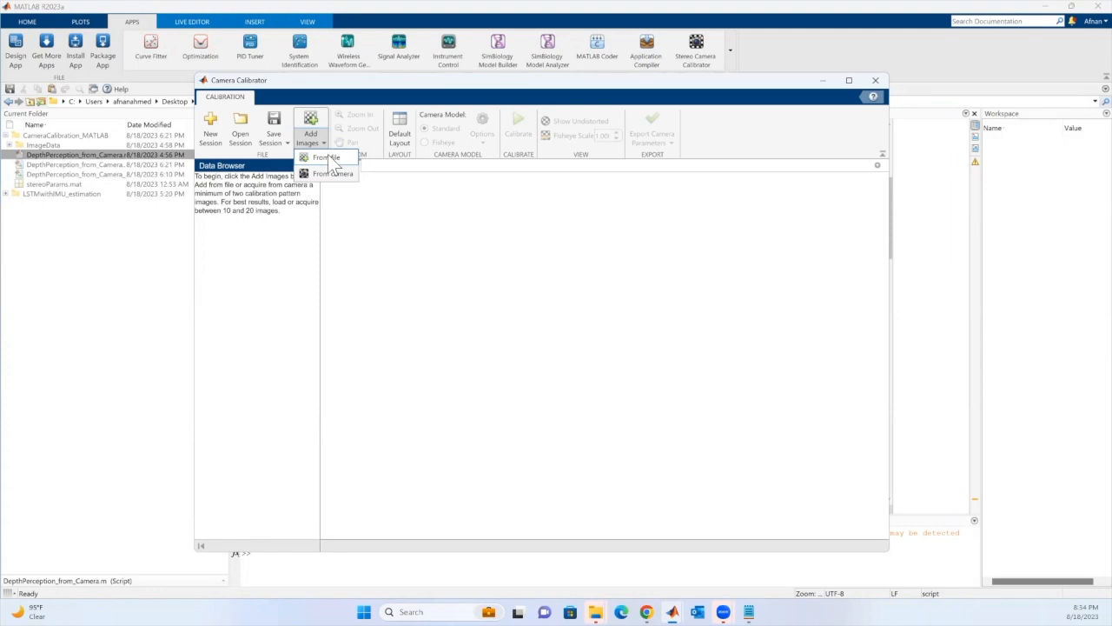
mouse_move(334, 174)
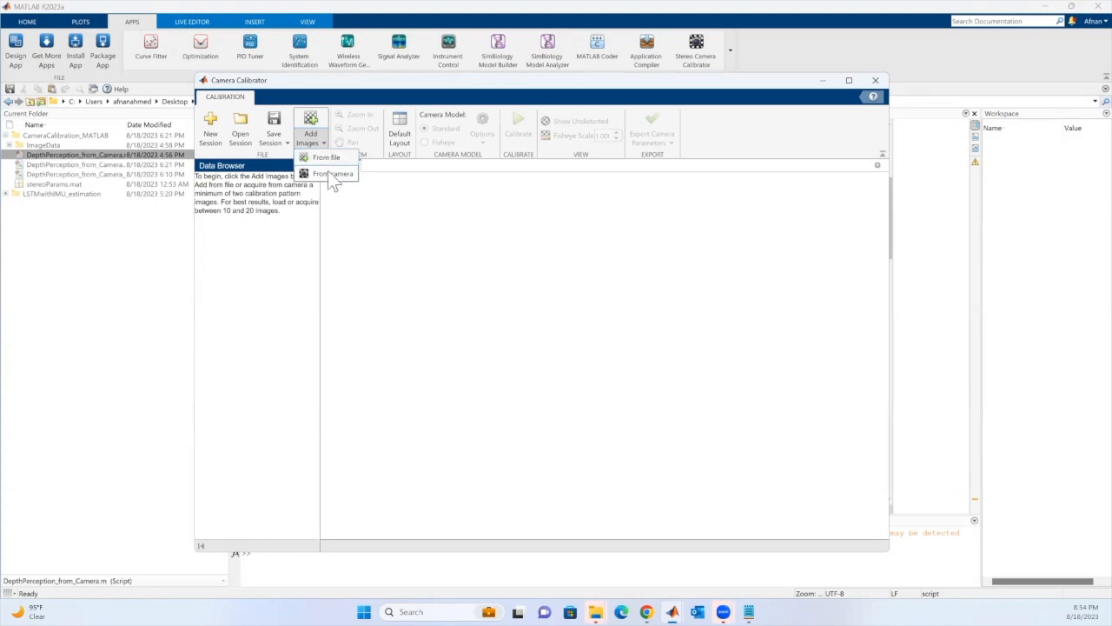
mouse_move(304, 183)
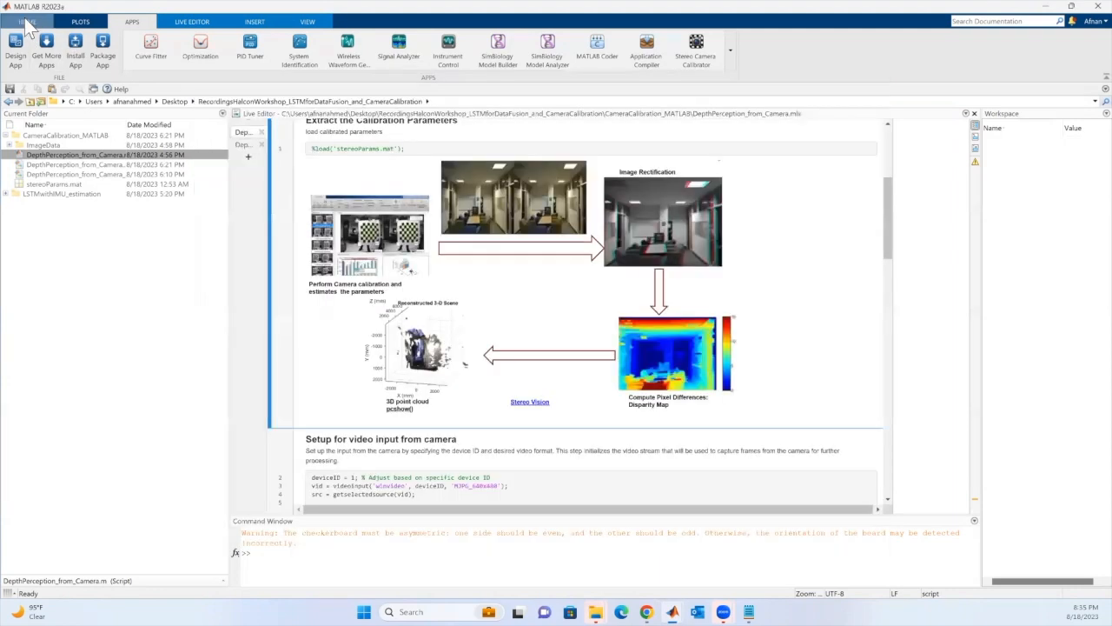
Check the USB Webcams support package in Add-On Explorer, then return to Camera Calibrator
left_click(27, 21)
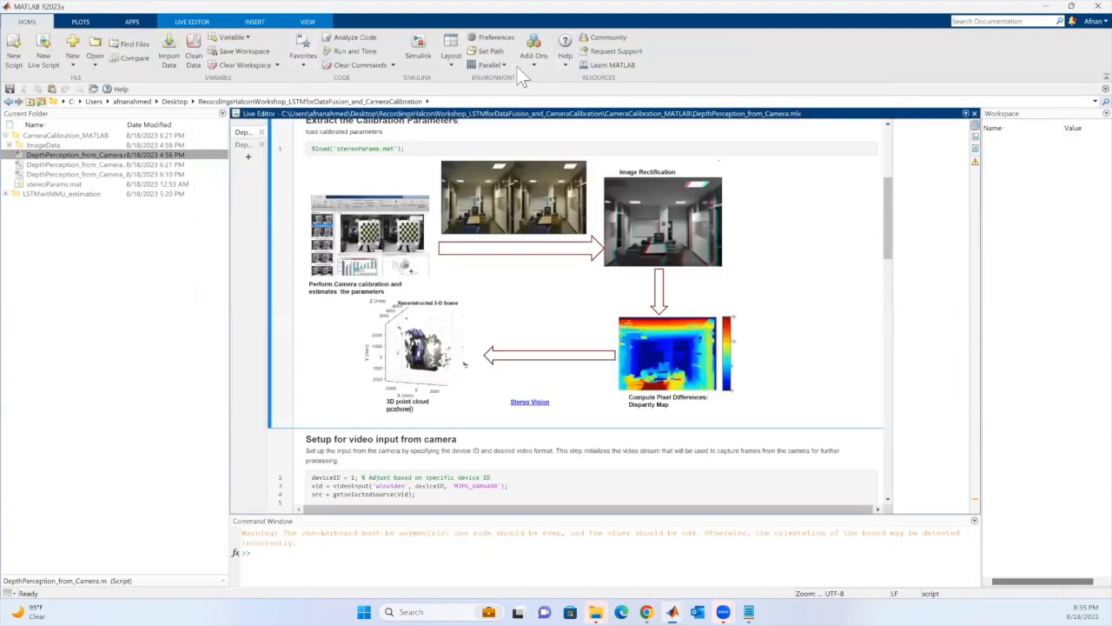
mouse_move(530, 74)
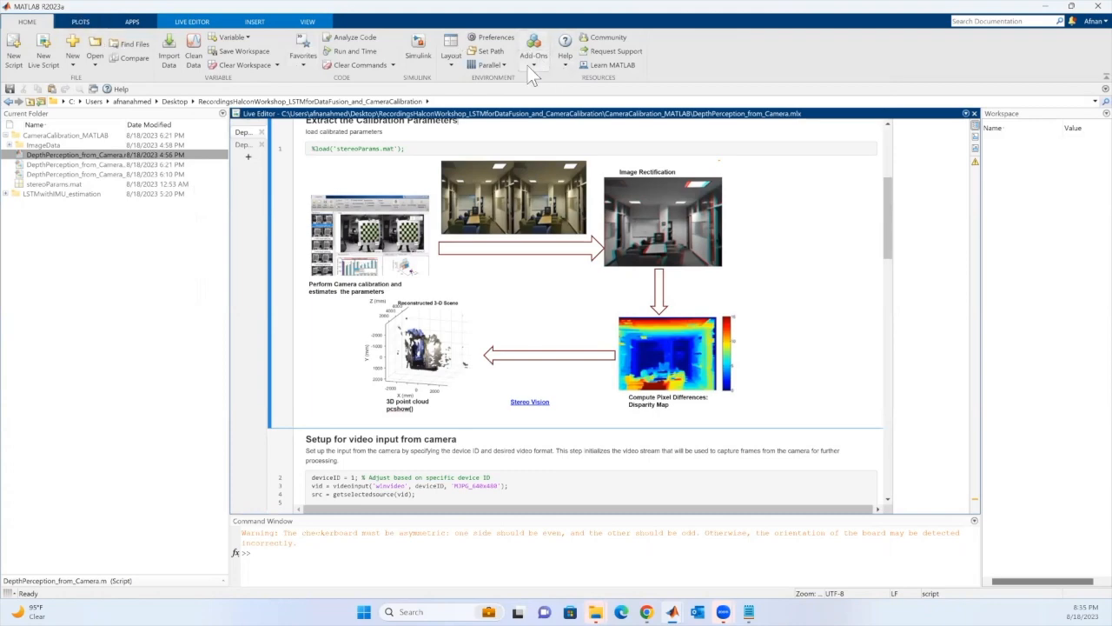
mouse_move(569, 96)
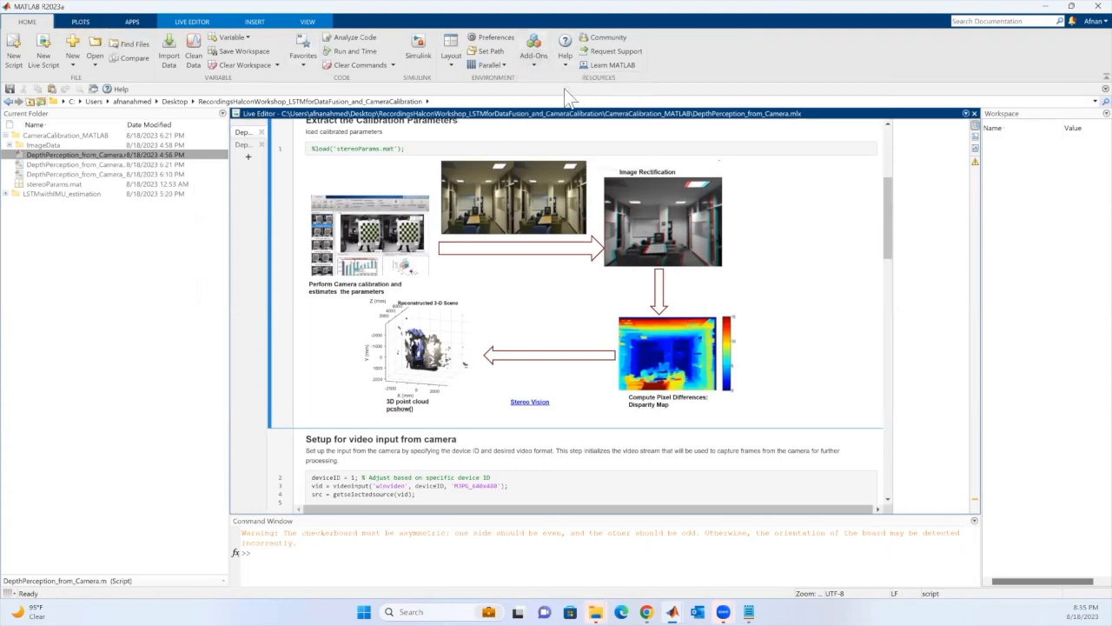
left_click(533, 50)
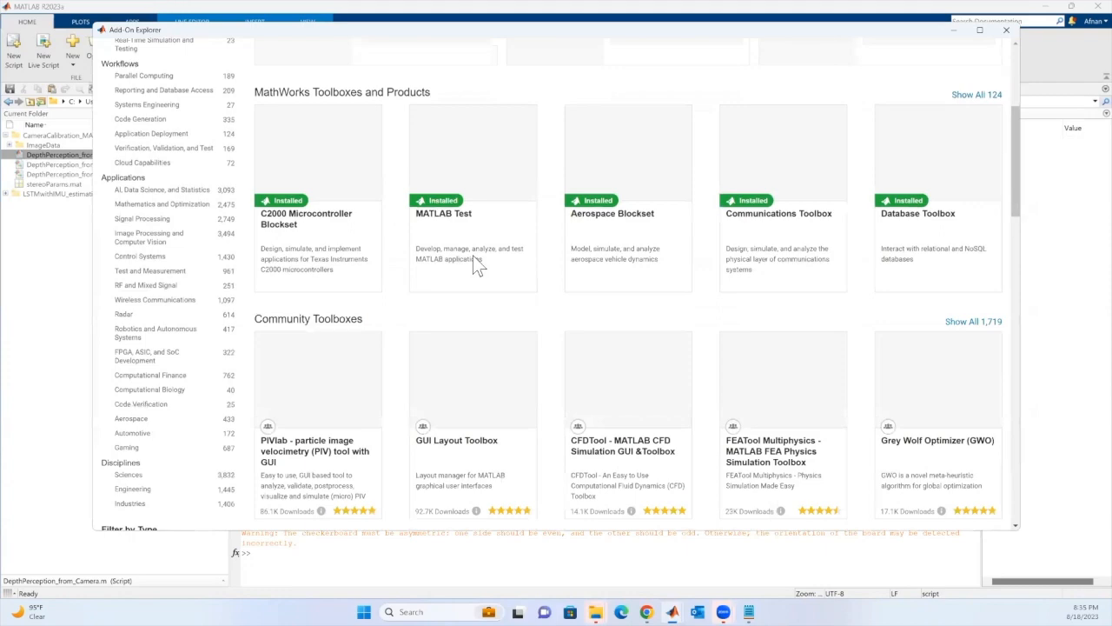
scroll("down", 3)
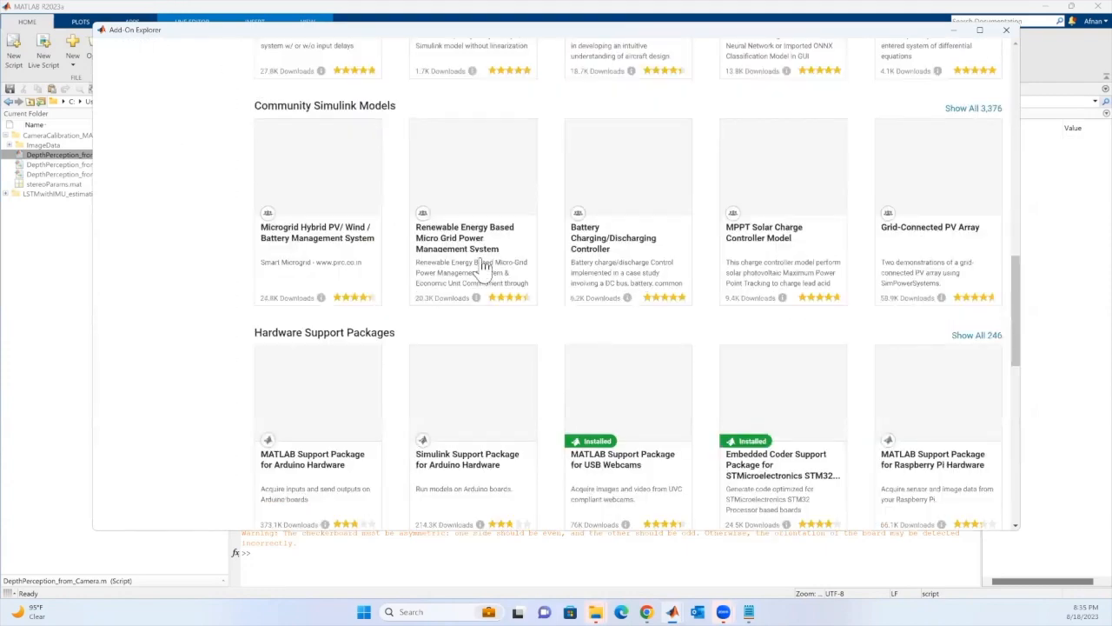
scroll("down", 3)
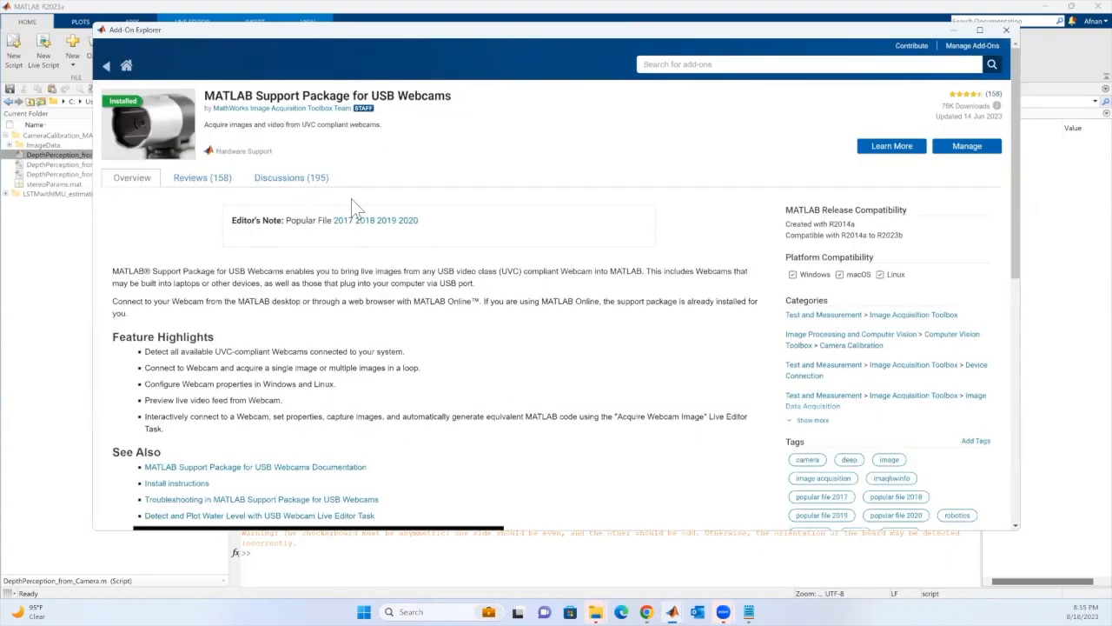
mouse_move(323, 247)
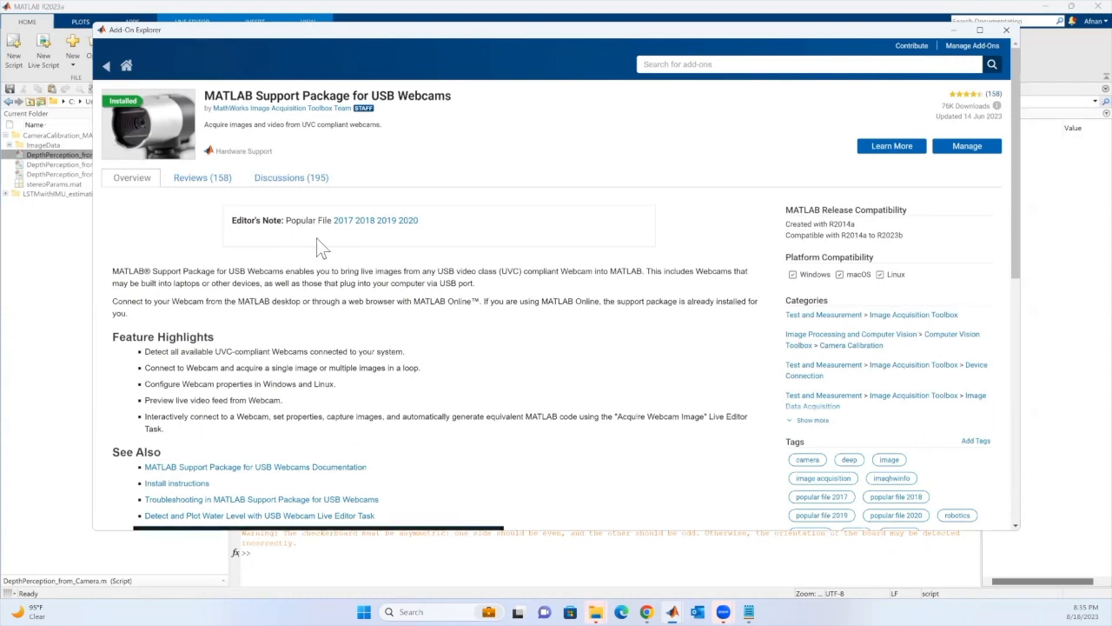
mouse_move(596, 96)
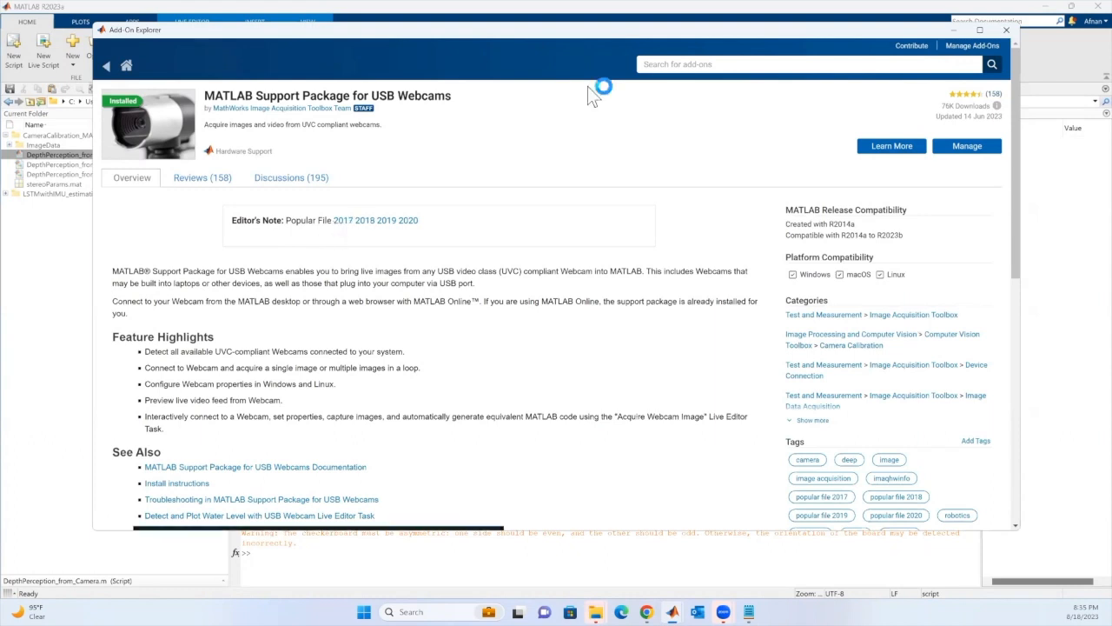
mouse_move(703, 507)
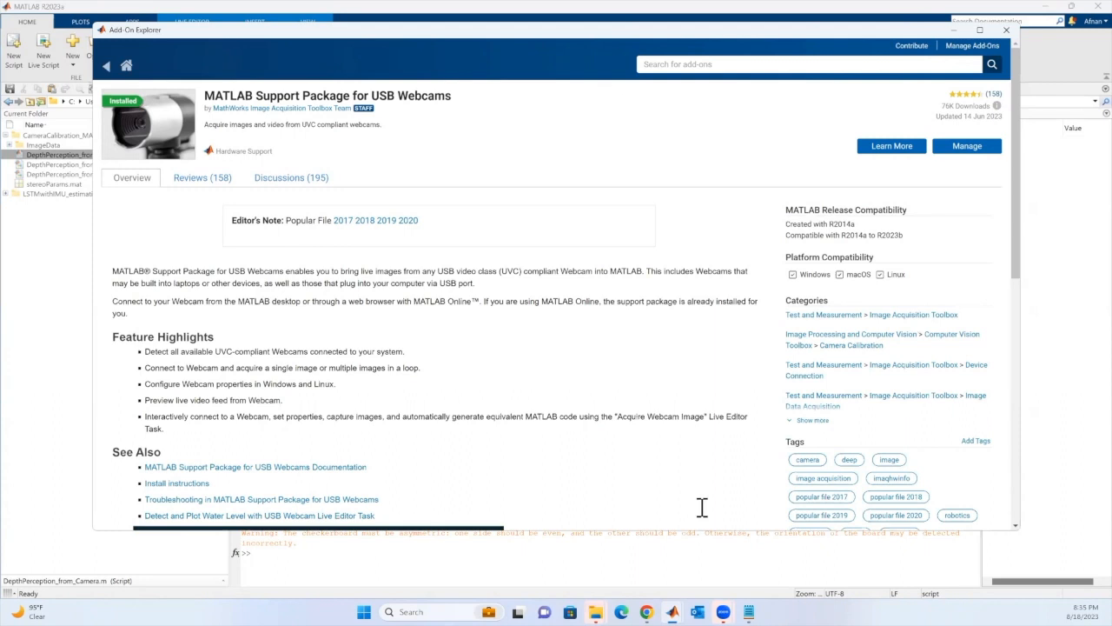
left_click(1006, 29)
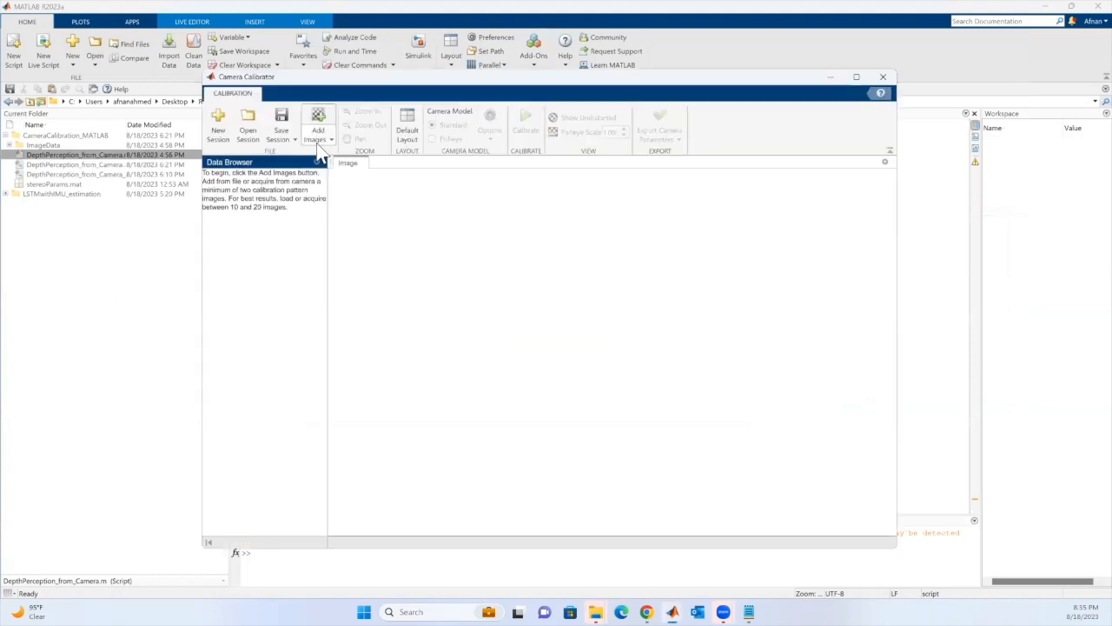
mouse_move(318, 130)
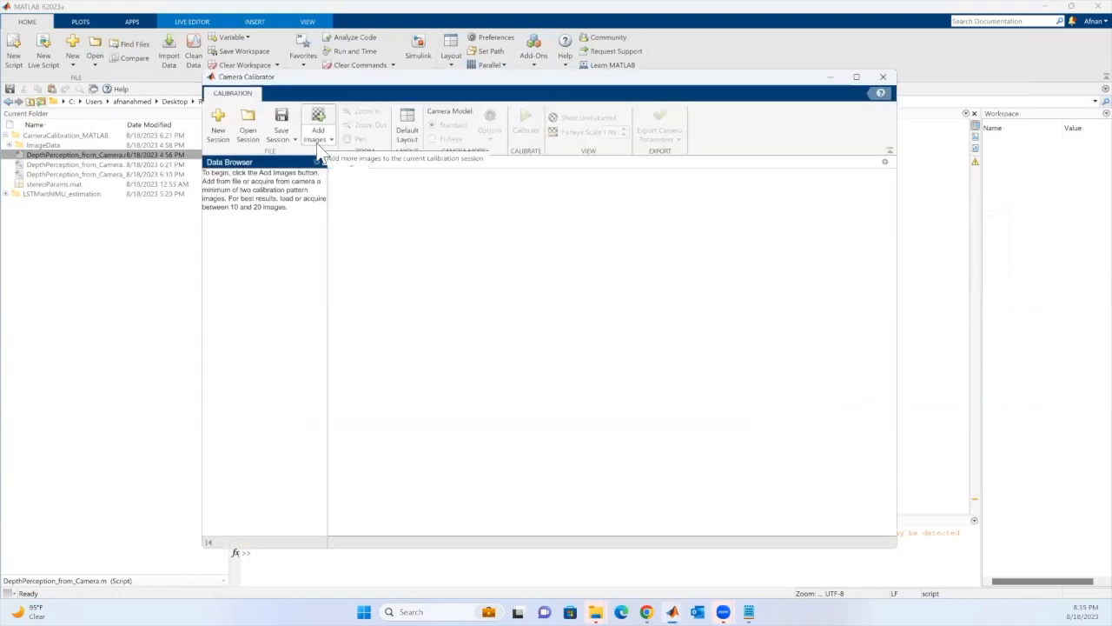